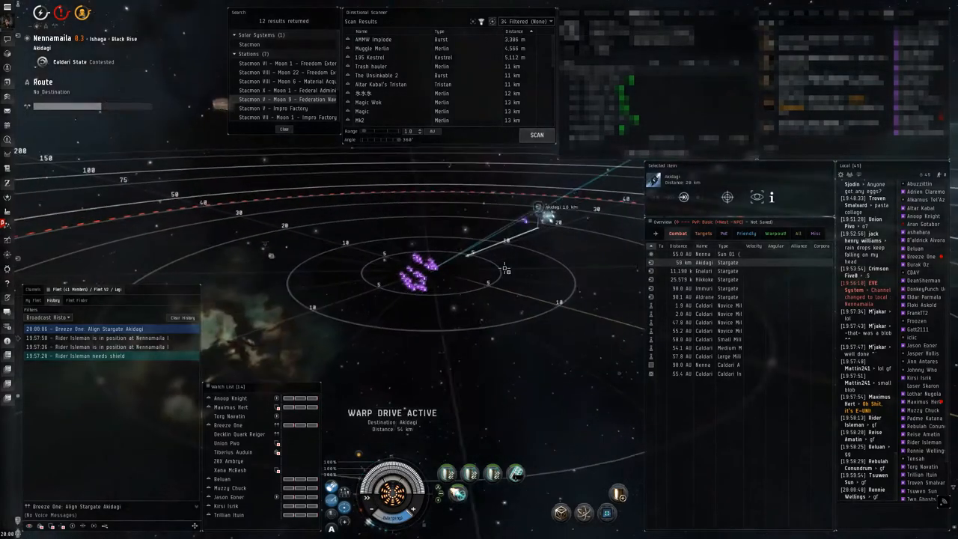
Look at the Akidagi stargate once the warp lands among the fleet
left_click(536, 134)
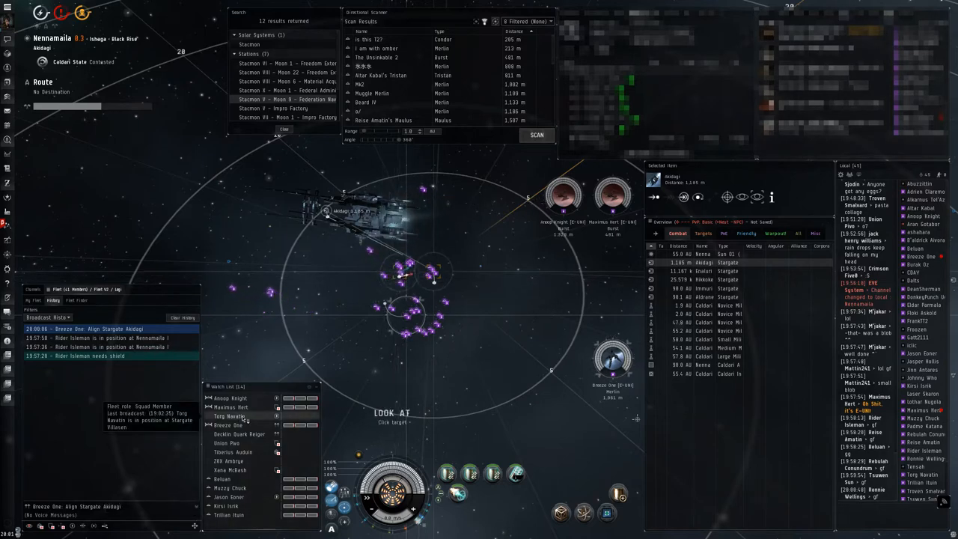
Orbit the Akidagi stargate, directional-scan the grid, and jump through into Akidagi
left_click(536, 135)
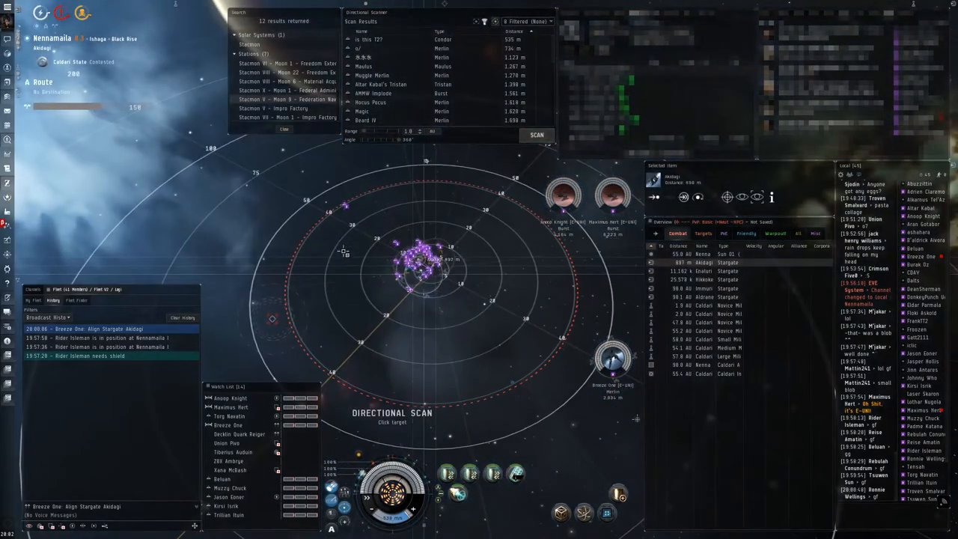
left_click(536, 135)
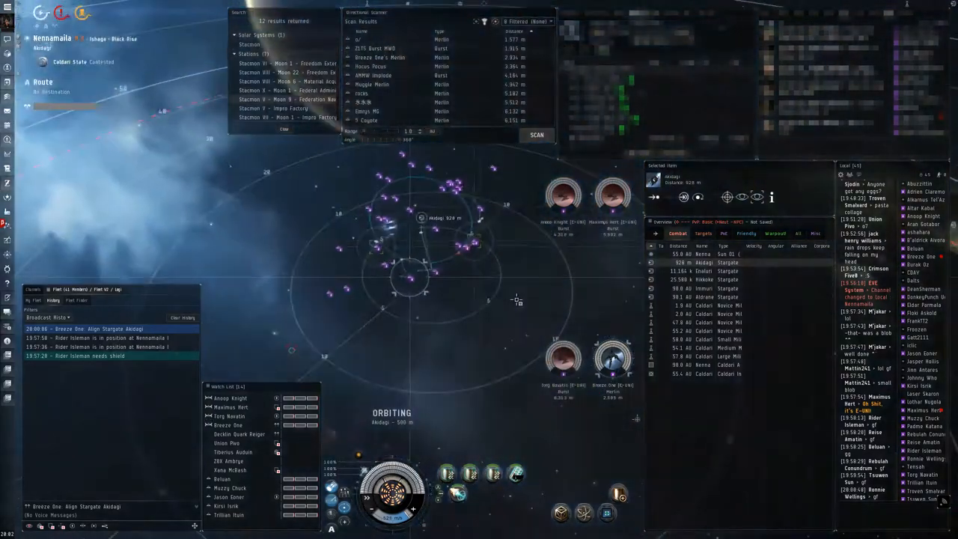
left_click(536, 135)
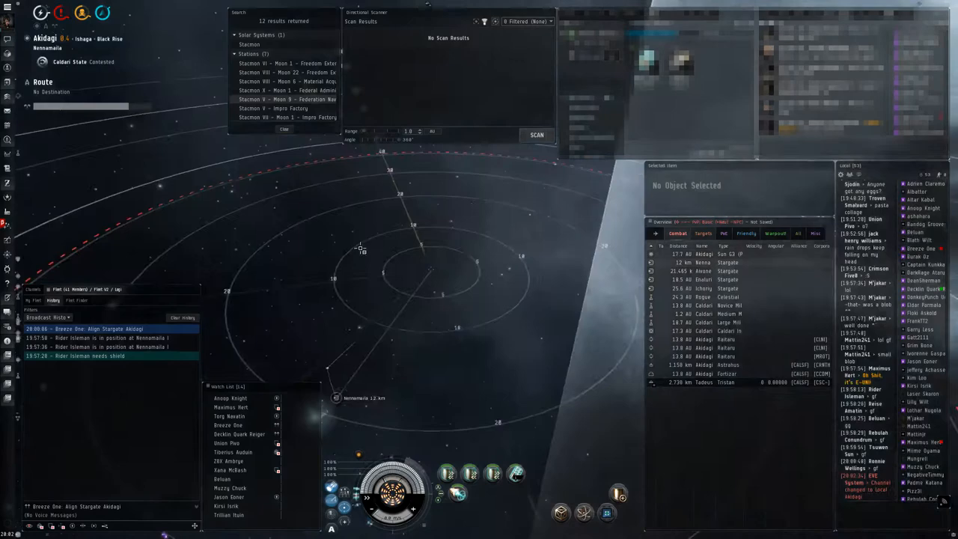
Directional-scan Akidagi and align toward the Aivonen stargate from the Overview
left_click(536, 135)
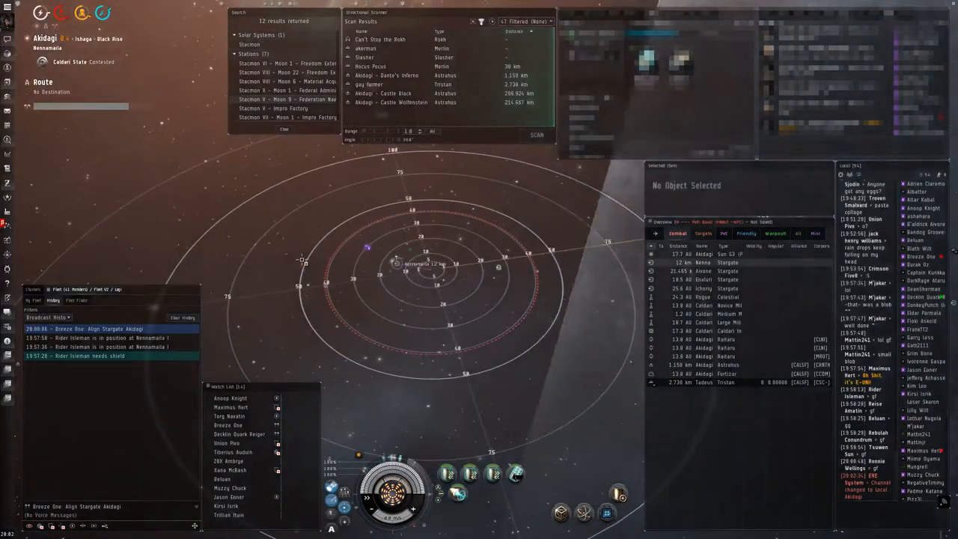
left_click(704, 271)
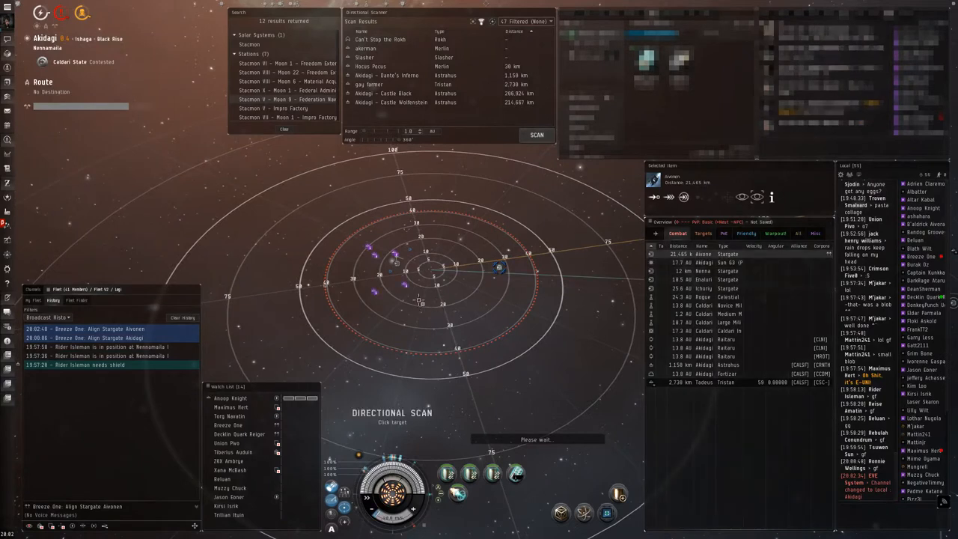
left_click(536, 135)
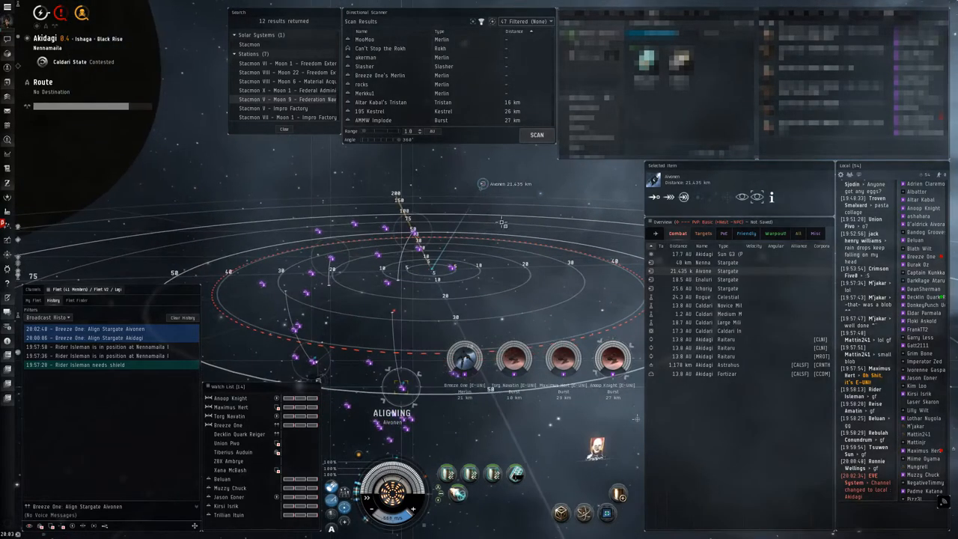
Select the Ichoriya stargate in the Overview to switch alignment away from Aivonen
left_click(536, 135)
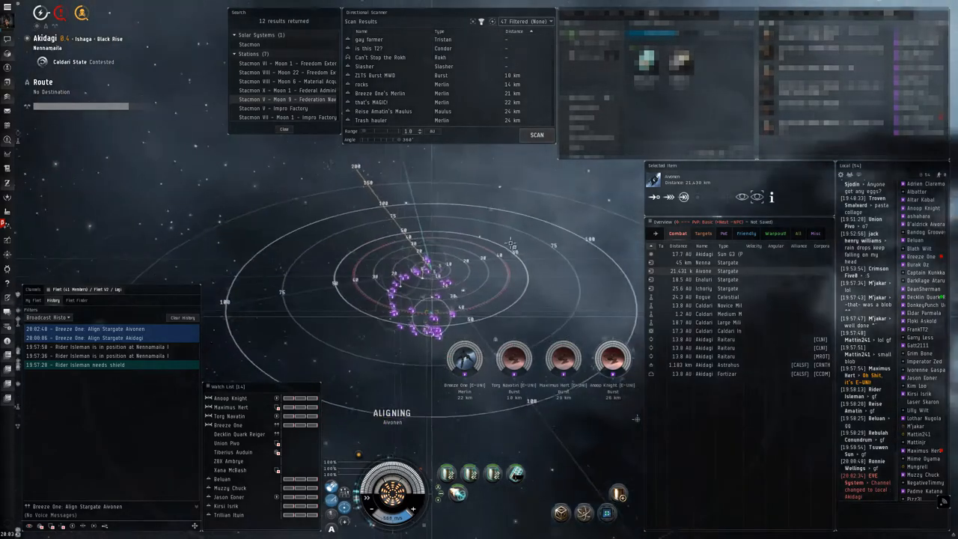
mouse_move(240, 434)
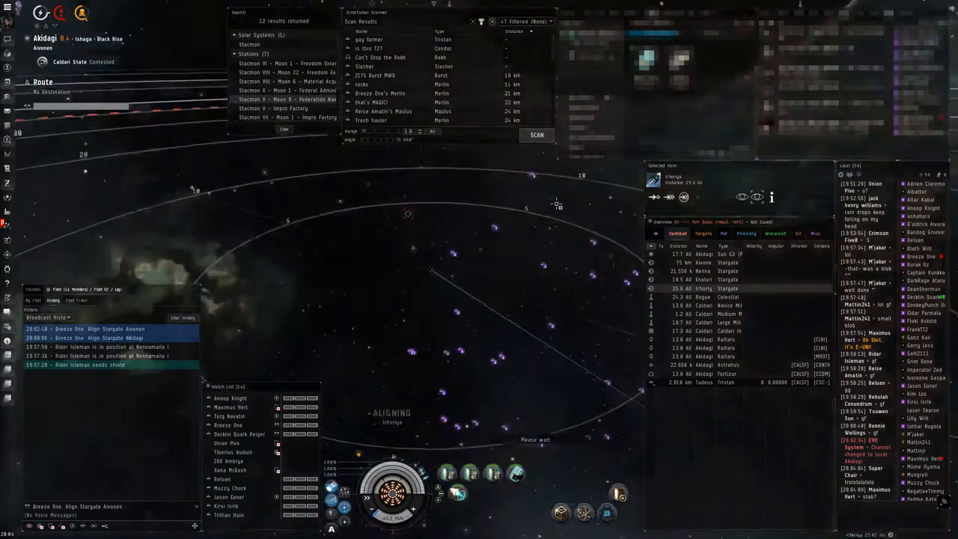
Align to the Ichoriya stargate and broadcast the align command to the fleet
left_click(536, 135)
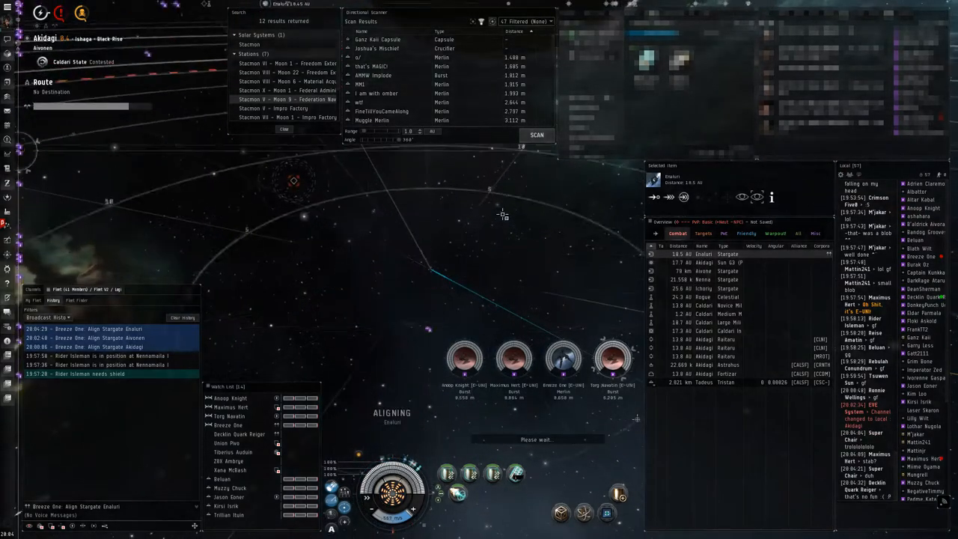
left_click(536, 134)
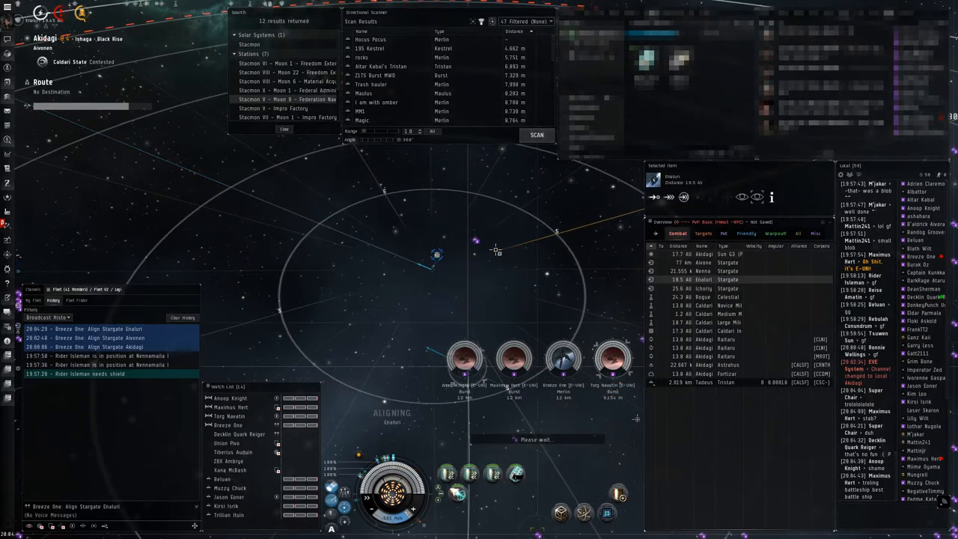
left_click(704, 288)
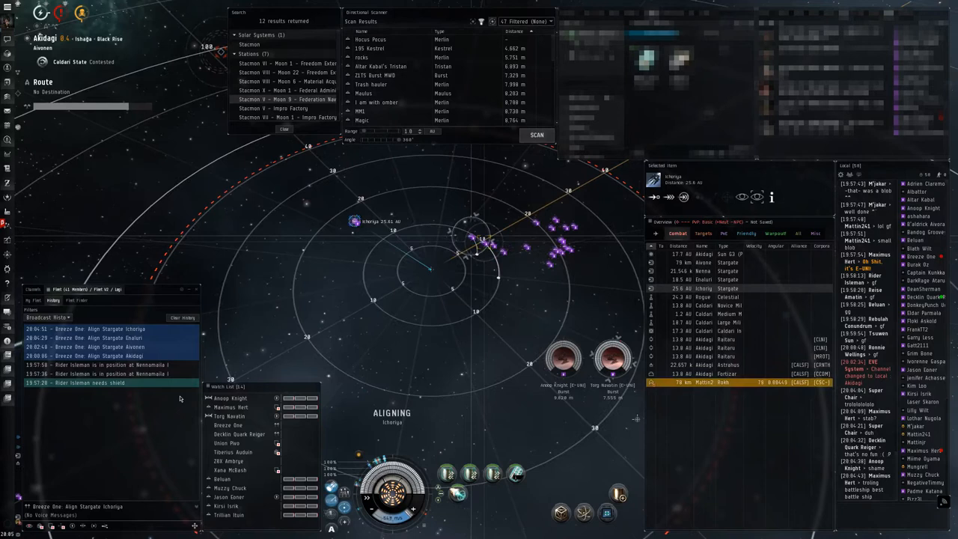
Warp to the Ichoriya stargate, about 1 AU away, from its context menu
right_click(228, 425)
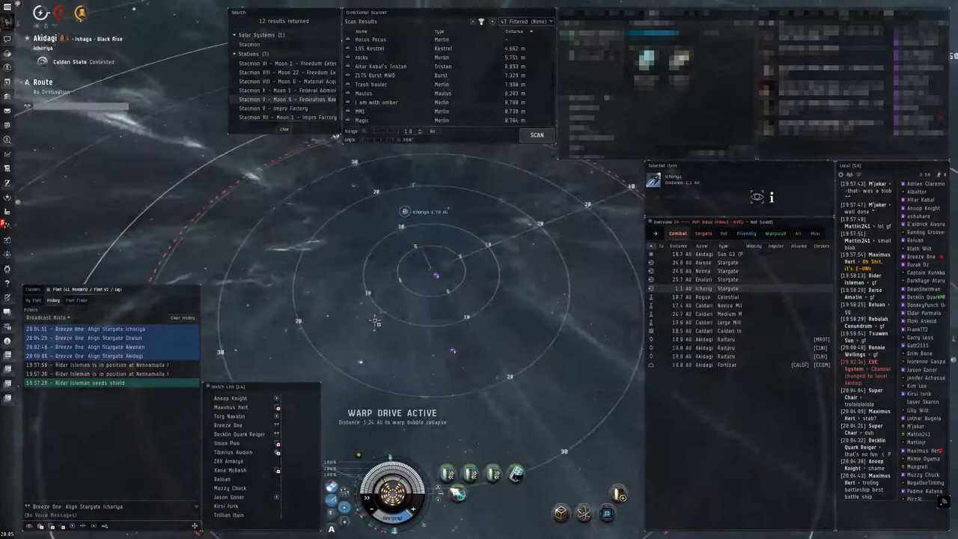
Lock fleetmates calling for shields and keep at range from an enemy at 18 km
left_click(536, 135)
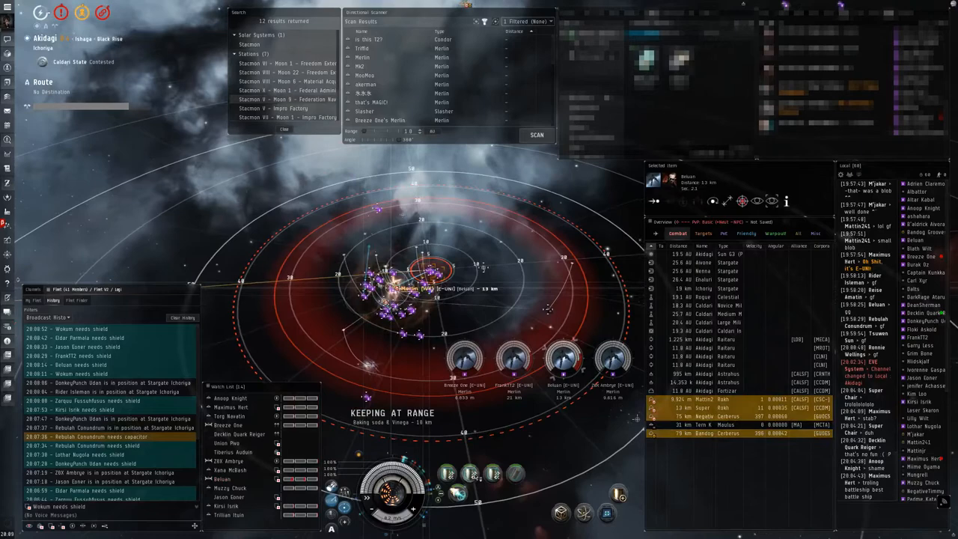
Unlock one fleet Merlin and lock the watch-list member broadcasting for shields
left_click(535, 134)
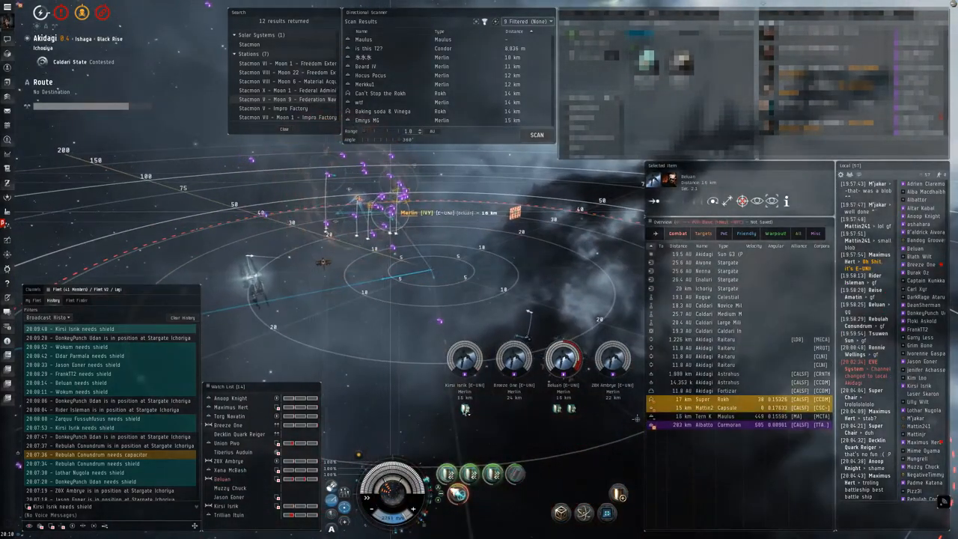
Lock more hostiles up to seven targets and orbit Can't Stop the Rokh at 8 km
left_click(536, 134)
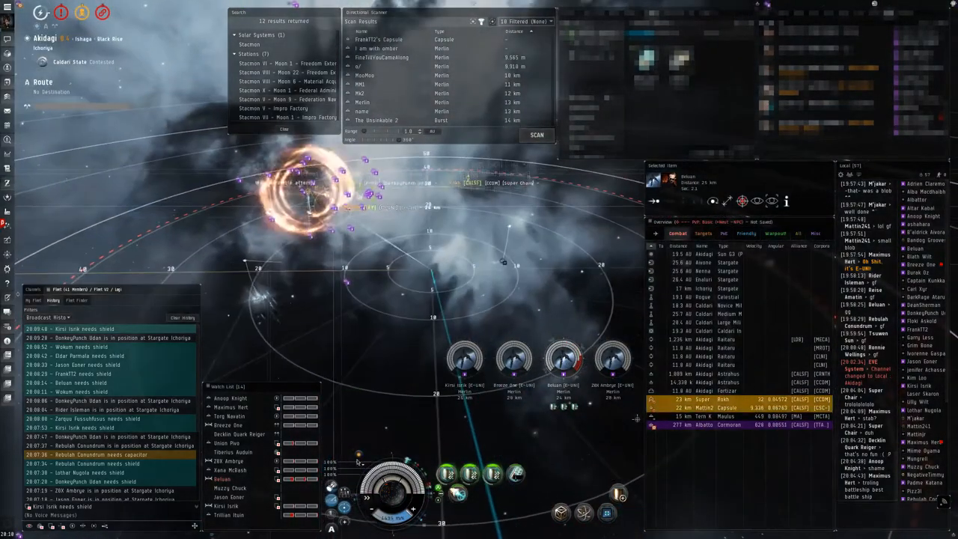
left_click(537, 135)
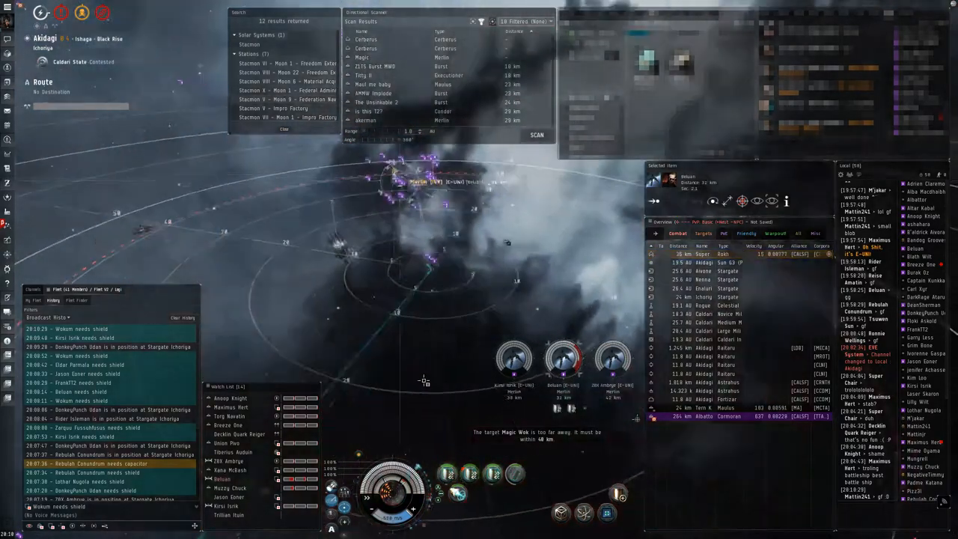
left_click(536, 135)
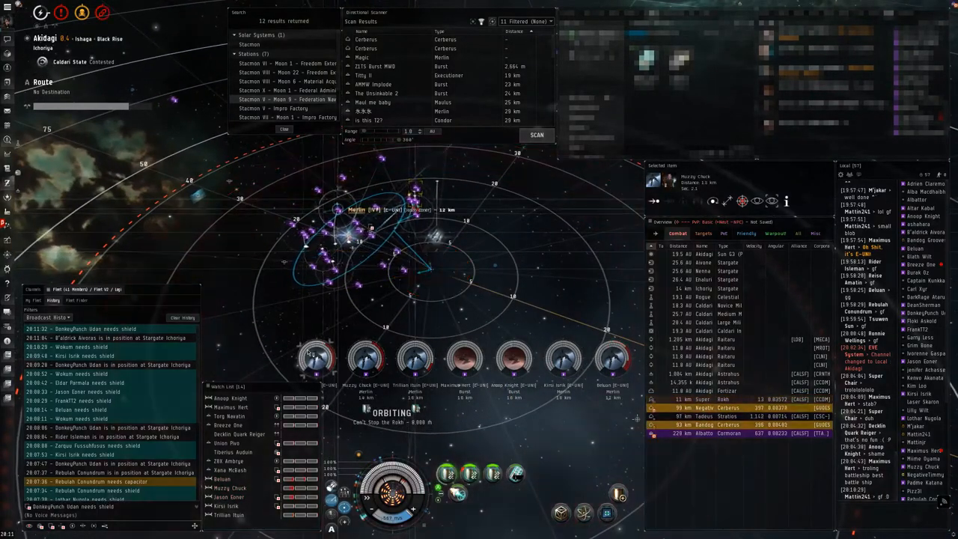
Stop orbiting the Rokh and lock five Merlins within about 13 km
left_click(536, 135)
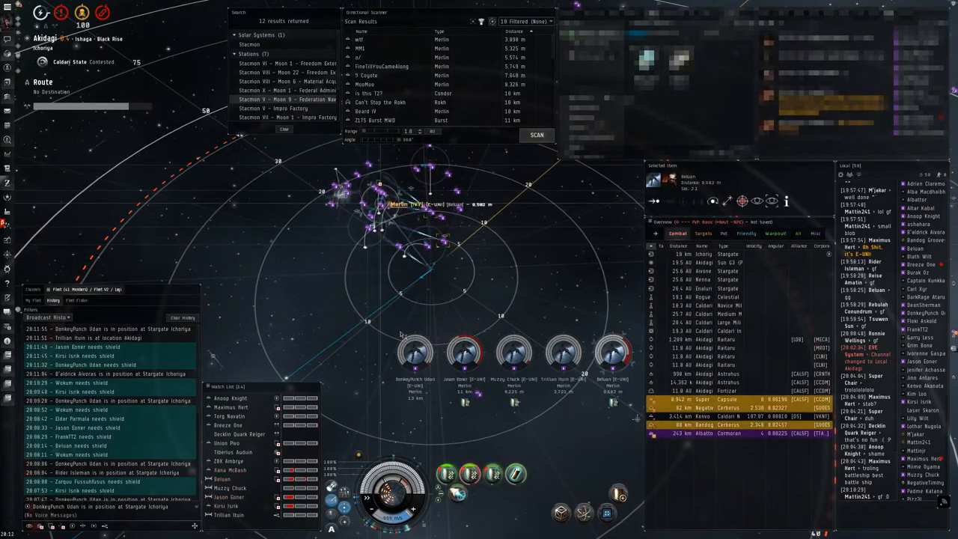
Align toward the planet Akidagi VI from the Warpout tab, then return the overview to Targets
left_click(702, 234)
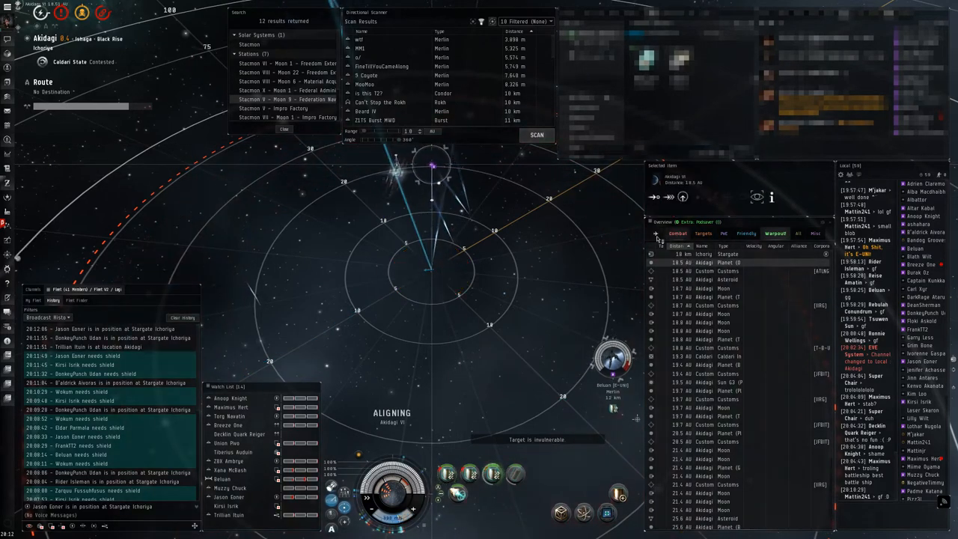
left_click(702, 233)
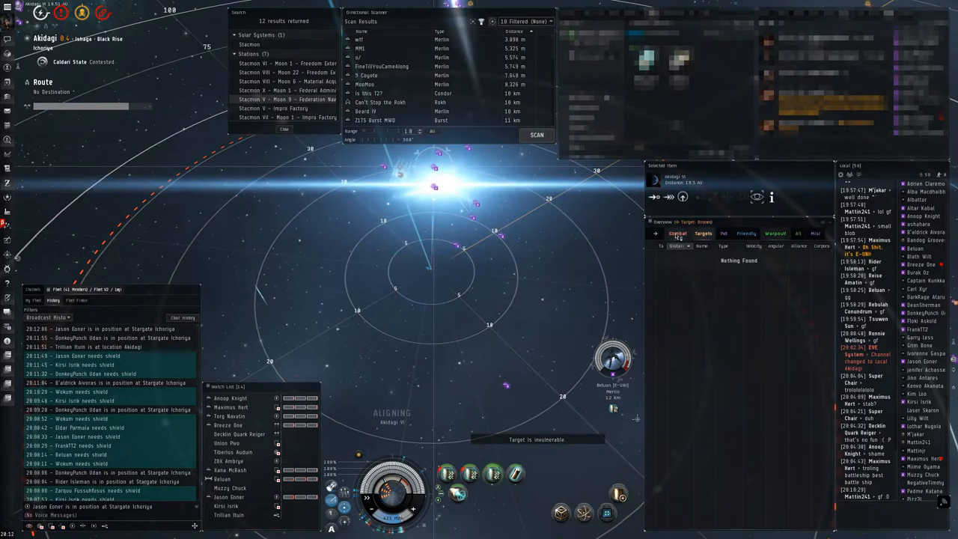